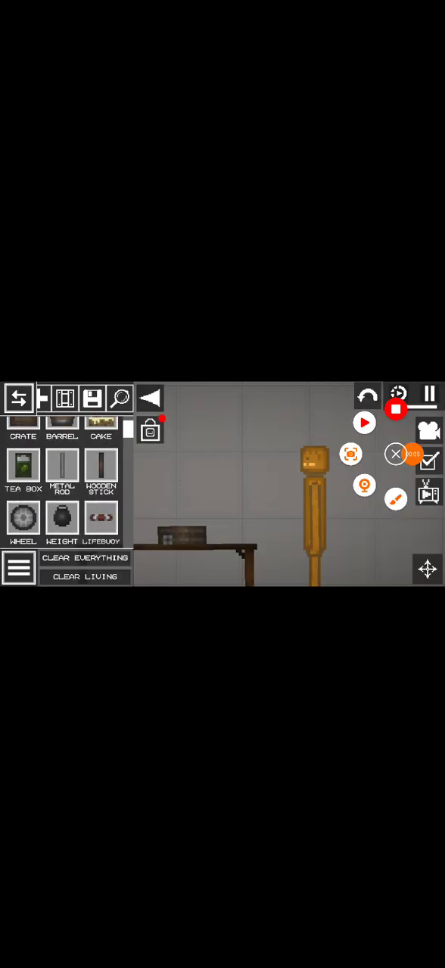
Open the Fruits category and spawn the Burger character, viewed up close
{"action": "left_click", "coordinate": [364, 423]}
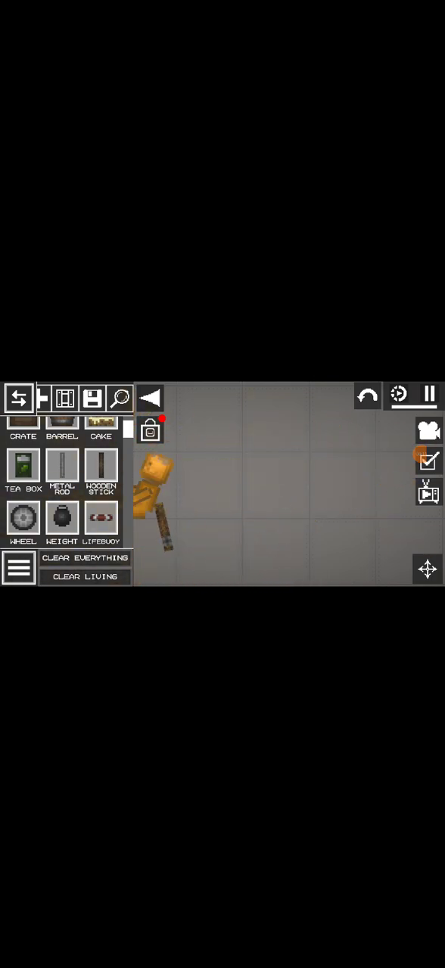
{"action": "left_click", "coordinate": [398, 395]}
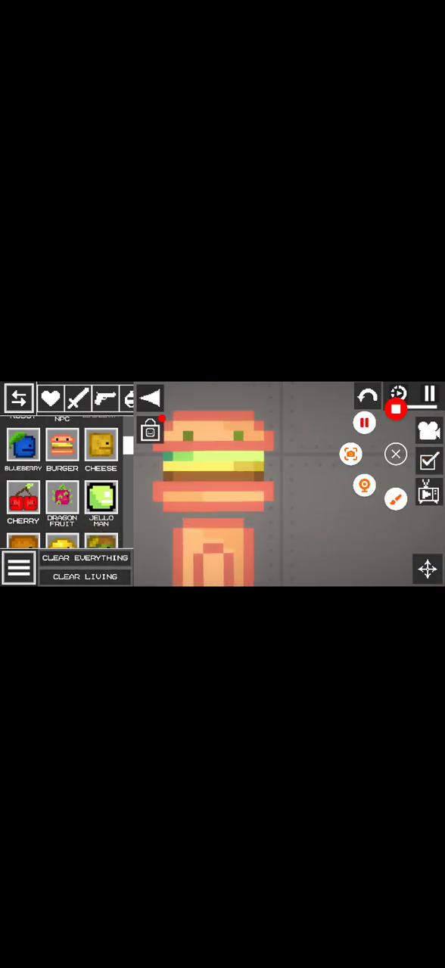
Clear the map and spawn the Dragon Fruit character crawling on the floor
{"action": "left_click", "coordinate": [396, 408]}
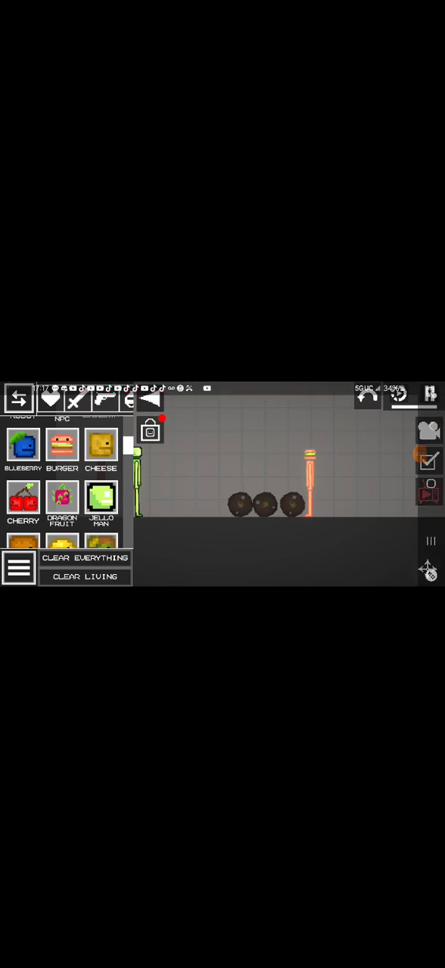
{"action": "left_click", "coordinate": [428, 395]}
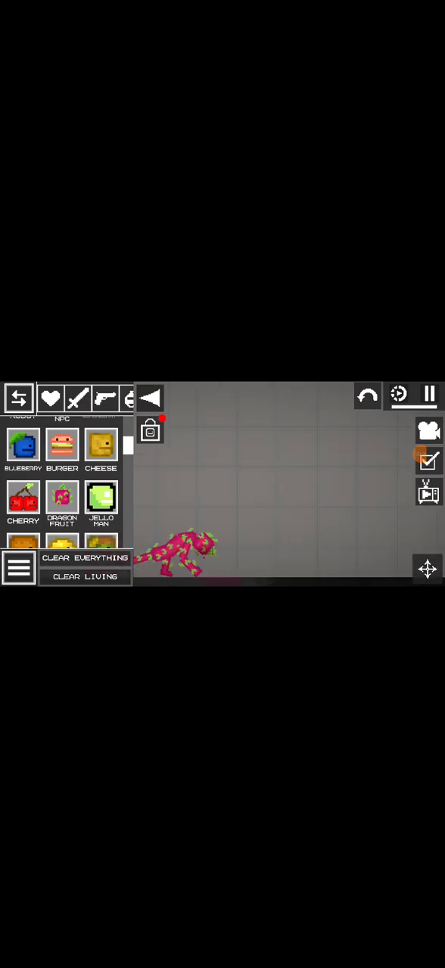
Load the map with a tall dark block beside a water pool, with User Mods open
{"action": "scroll", "scroll_direction": "down", "scroll_amount": 3}
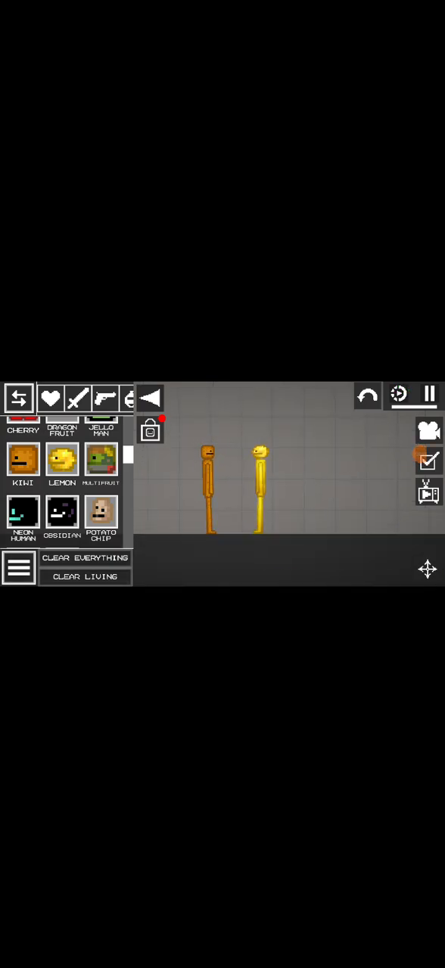
{"action": "left_click", "coordinate": [397, 395]}
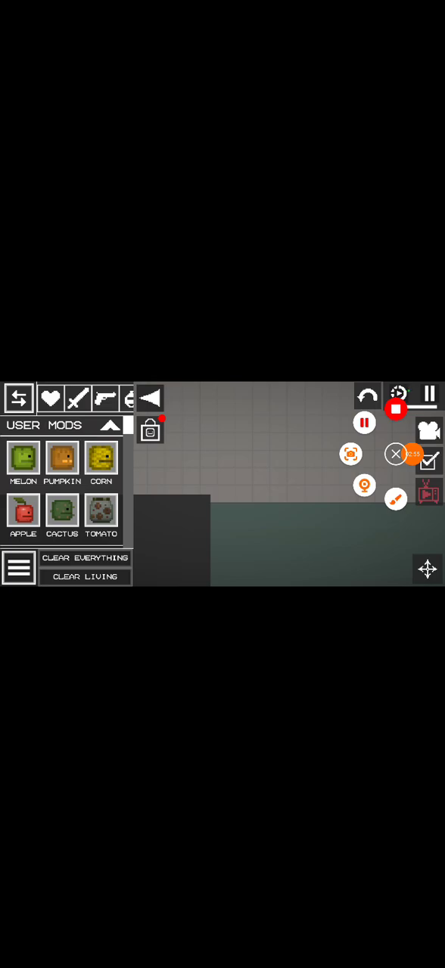
Open Firearms, spawn a red apple-headed ragdoll and set it burning
{"action": "left_click", "coordinate": [364, 422]}
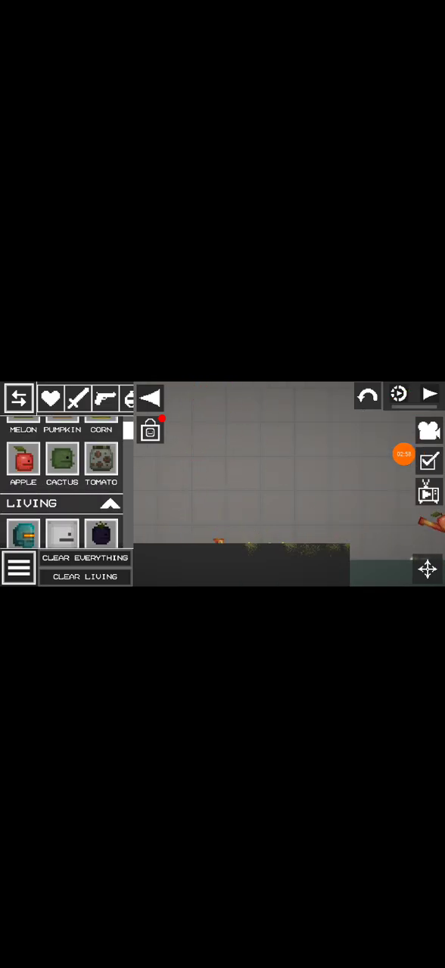
{"action": "left_click", "coordinate": [428, 394]}
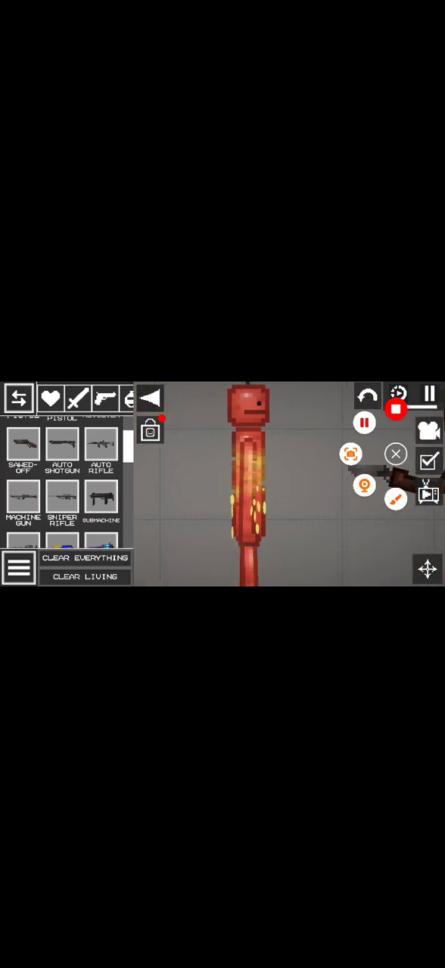
Spawn a green melon ragdoll and a red ragdoll from User Mods onto the ledge
{"action": "scroll", "scroll_direction": "down", "scroll_amount": 3}
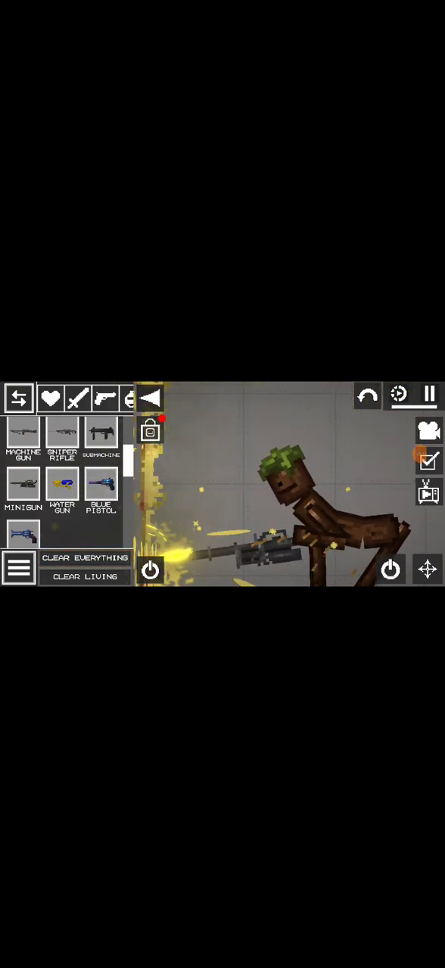
{"action": "left_click", "coordinate": [427, 394]}
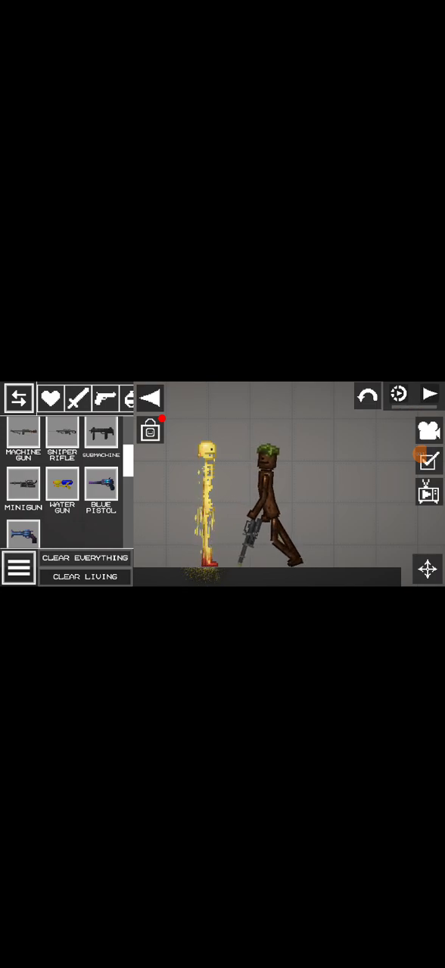
{"action": "left_click", "coordinate": [428, 394]}
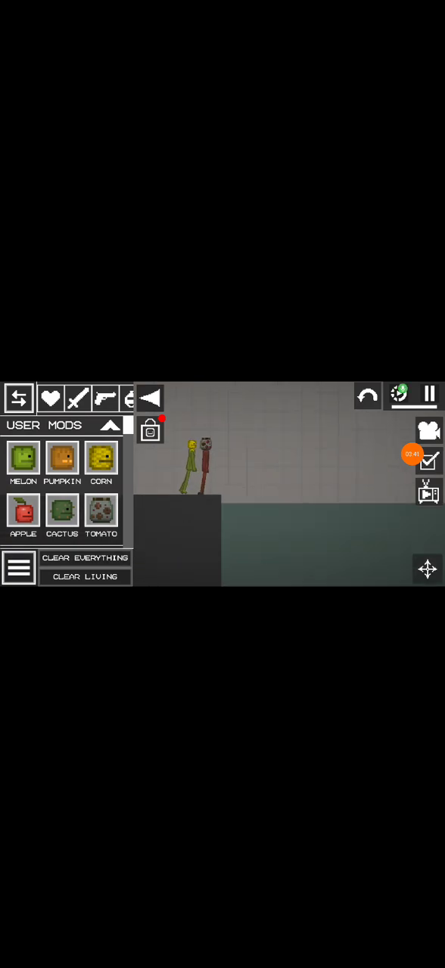
Drag both fruit ragdolls off the ledge into the water pool
{"action": "left_click", "coordinate": [85, 576]}
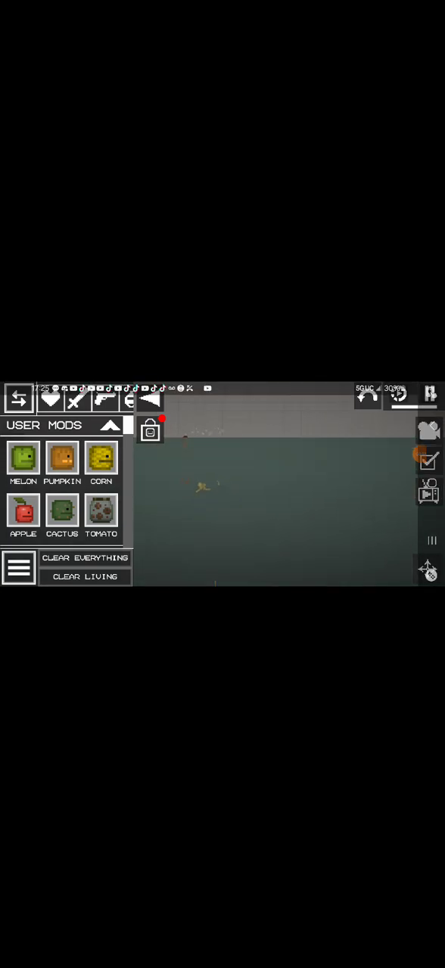
{"action": "left_click", "coordinate": [428, 396]}
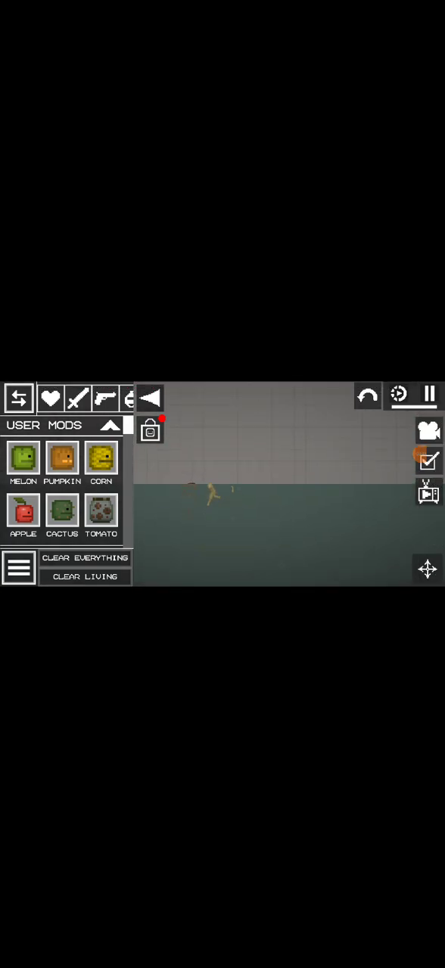